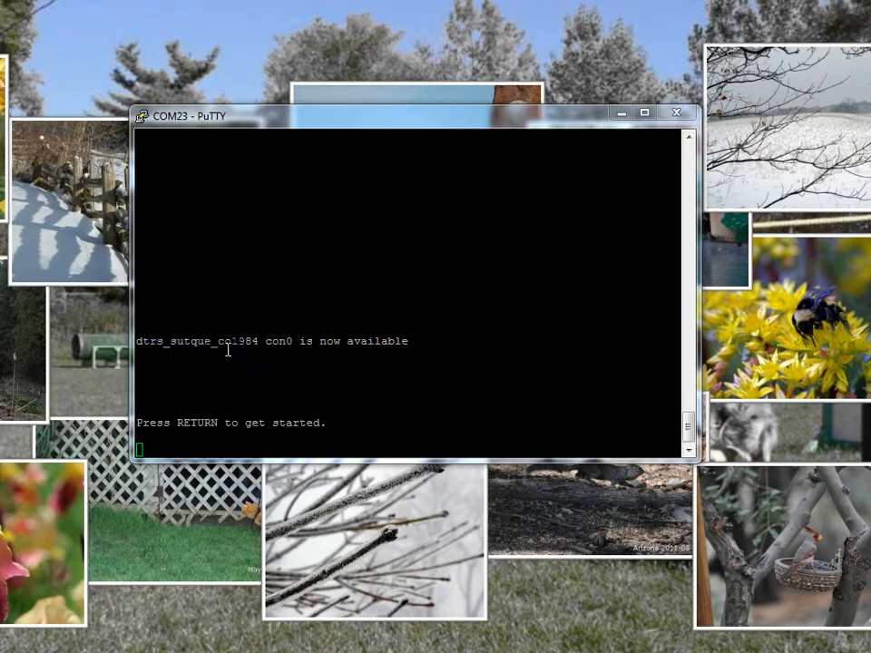
{"action": "mouse_move", "coordinate": [177, 346]}
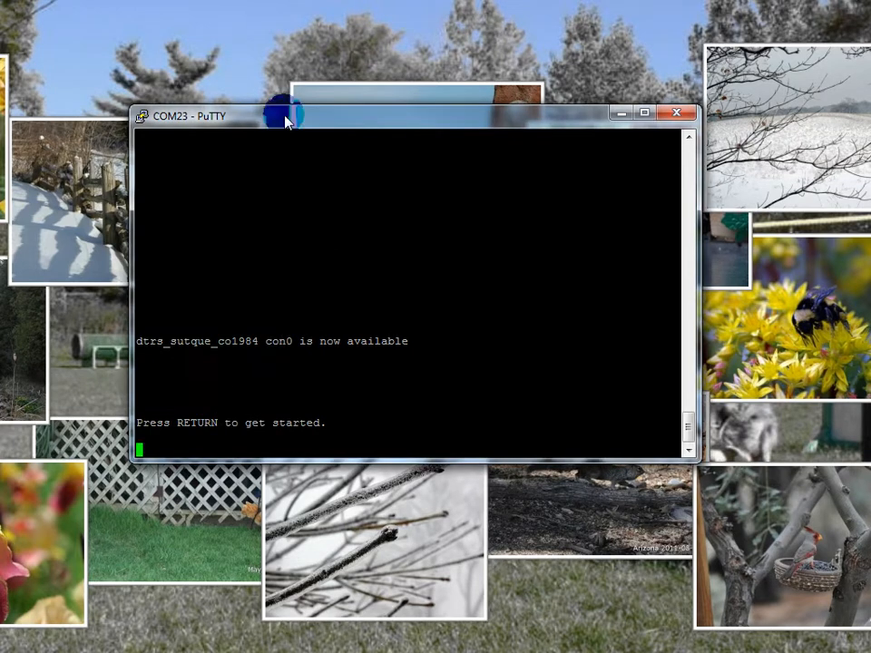
Wake the console, then break into the switch boot loader with password recovery enabled
{"action": "key", "text": "Return"}
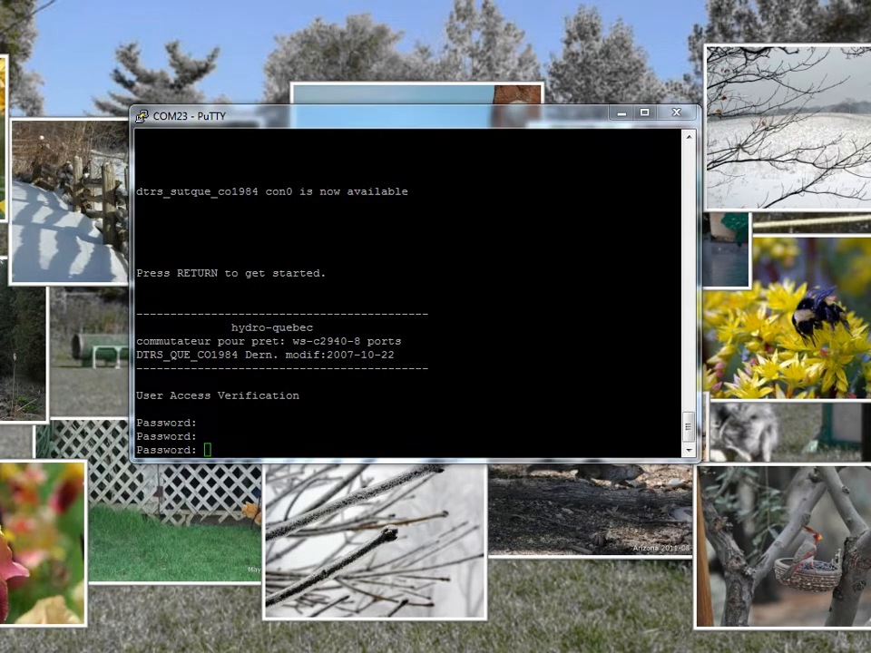
{"action": "left_click", "coordinate": [642, 112]}
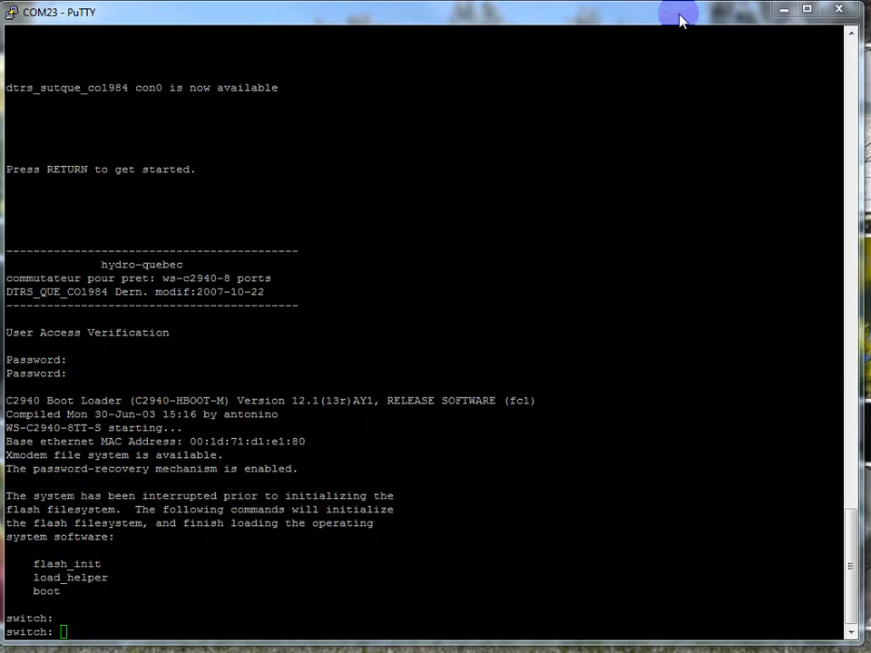
{"action": "mouse_move", "coordinate": [175, 585]}
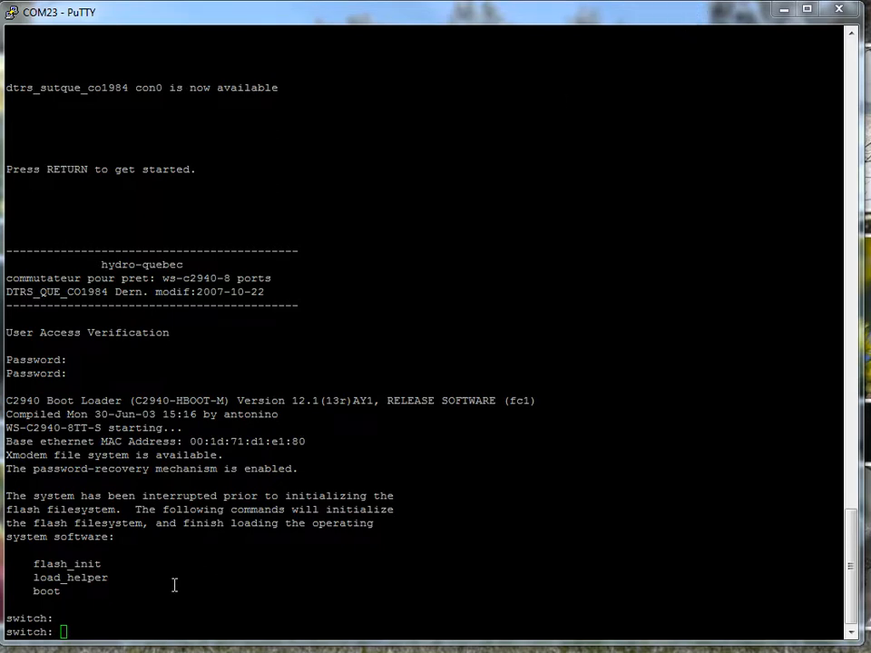
Run flash_init and load_helper, then list flash: to find config.text
{"action": "key", "text": "Return"}
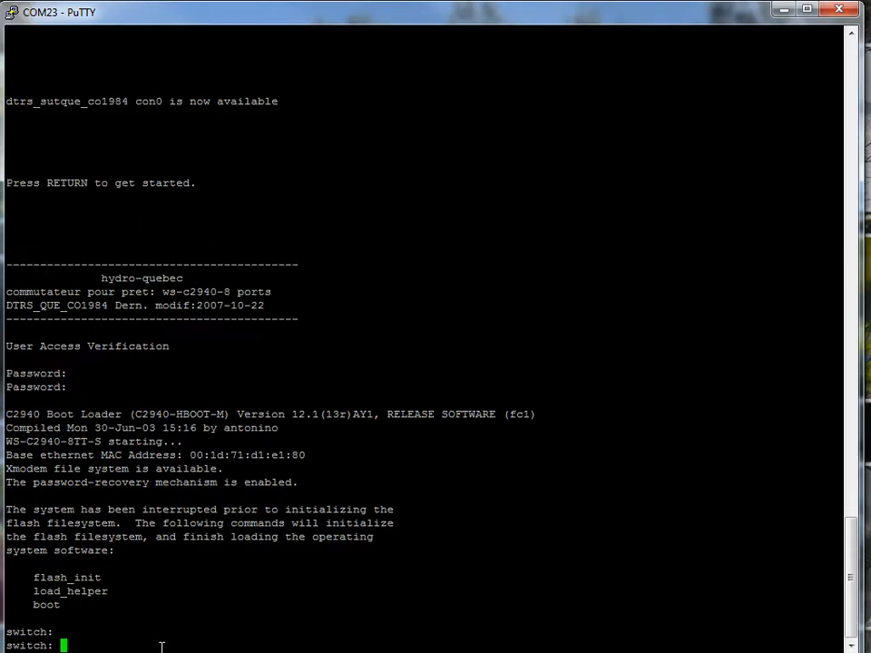
{"action": "mouse_move", "coordinate": [281, 594]}
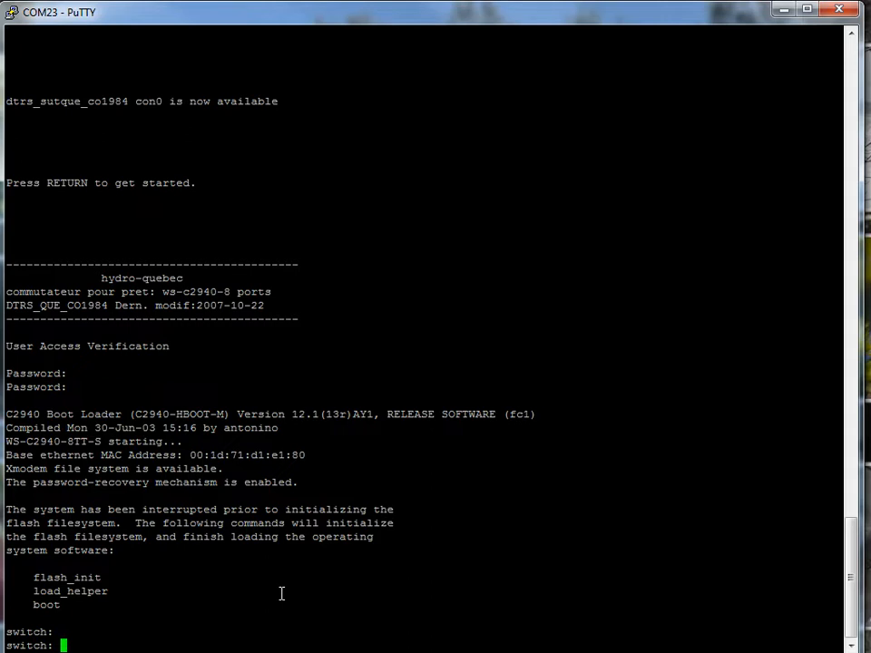
{"action": "type", "text": "flash_init"}
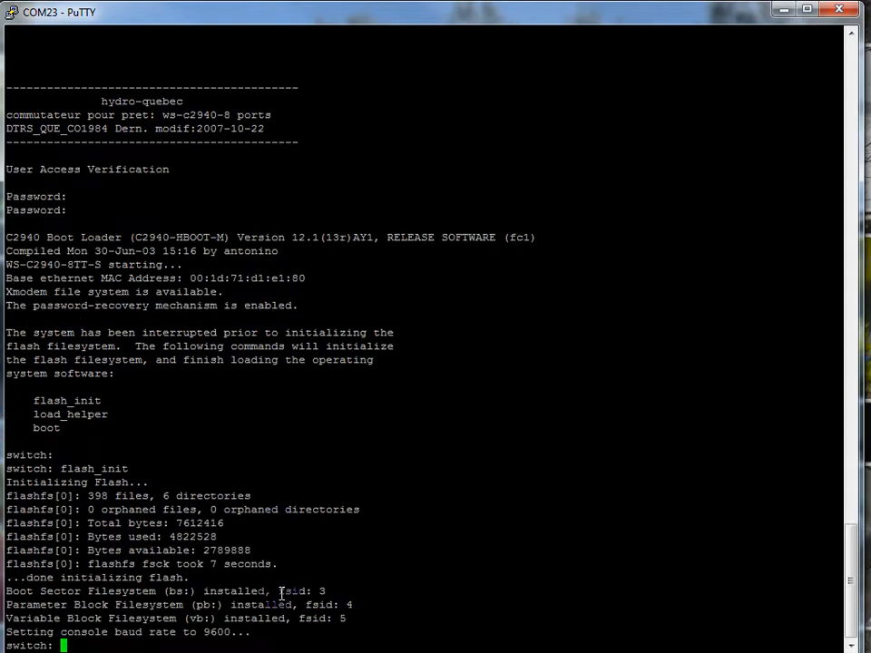
{"action": "type", "text": "load_helper"}
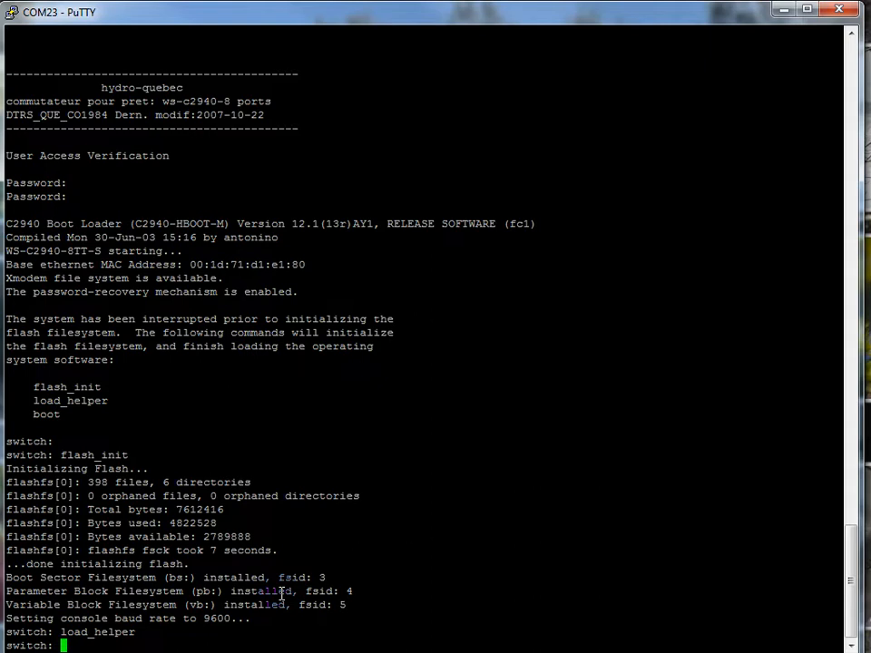
{"action": "type", "text": "dir"}
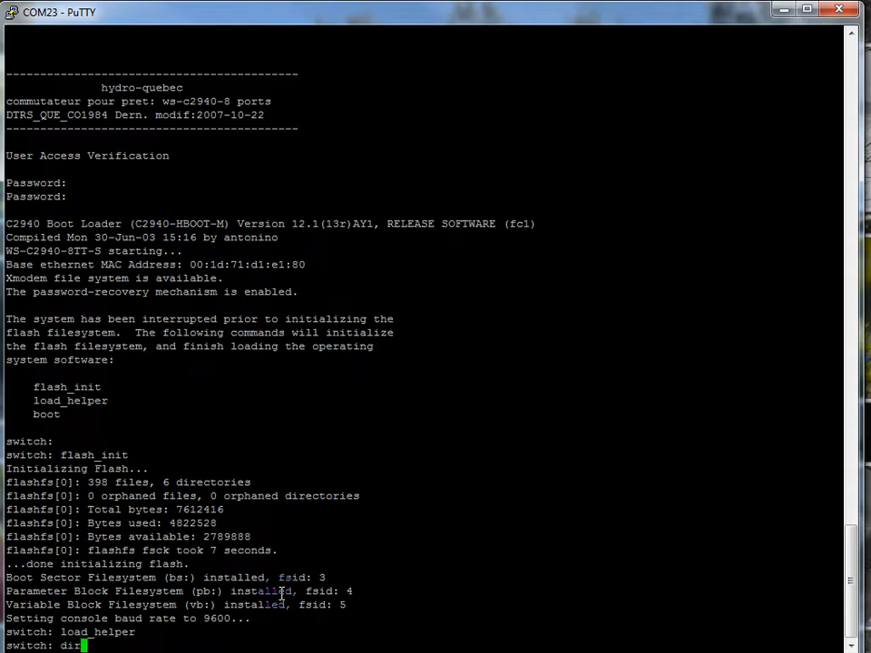
{"action": "type", "text": "flash:"}
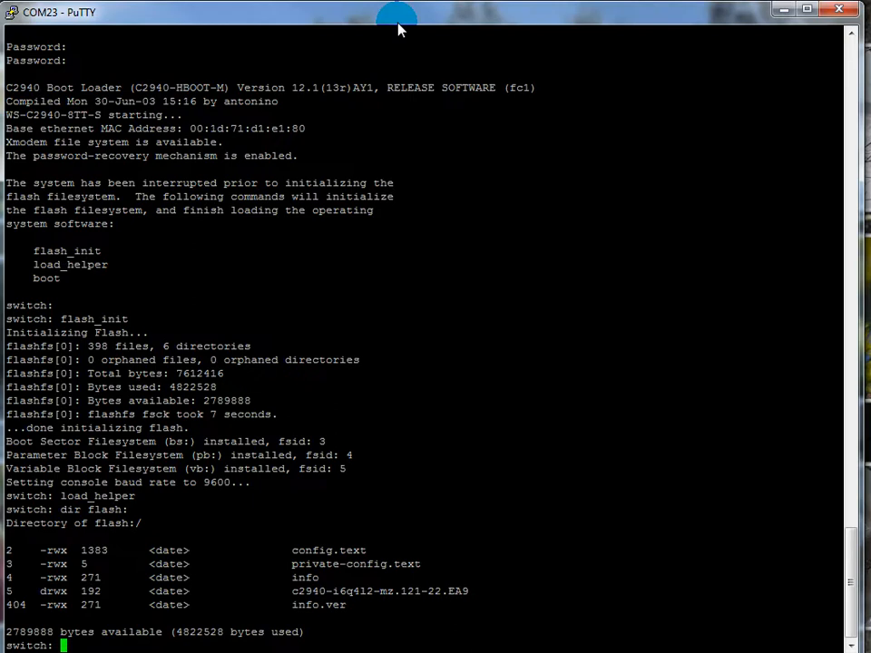
Rename flash:config.text to flash:config.old, then boot the switch
{"action": "type", "text": "rename"}
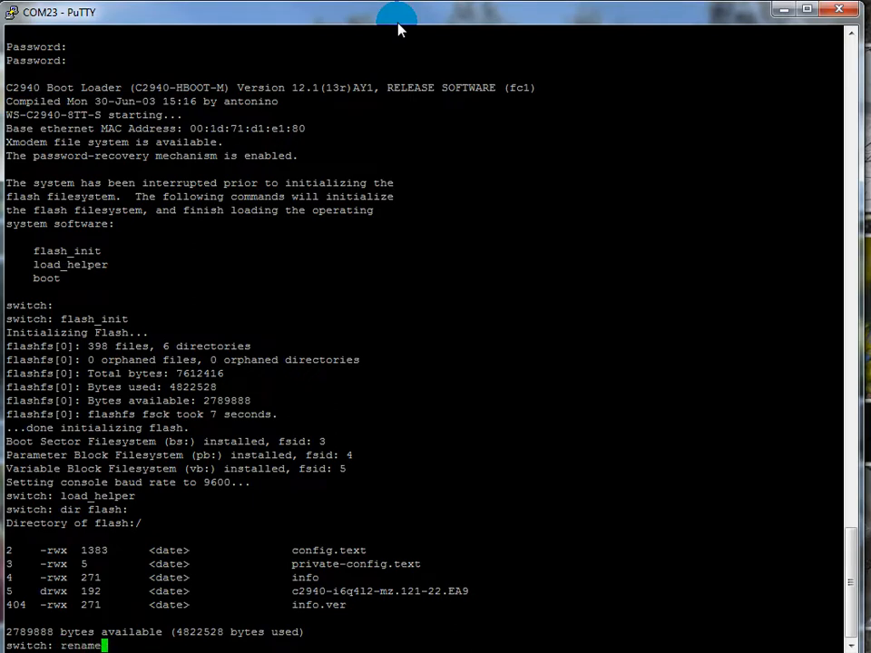
{"action": "type", "text": "flash"}
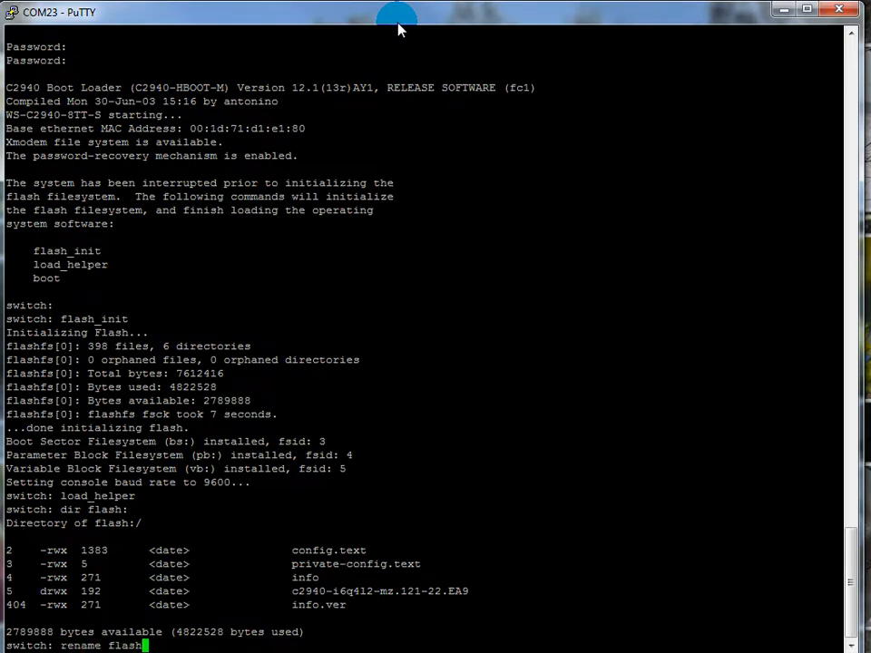
{"action": "type", "text": "config"}
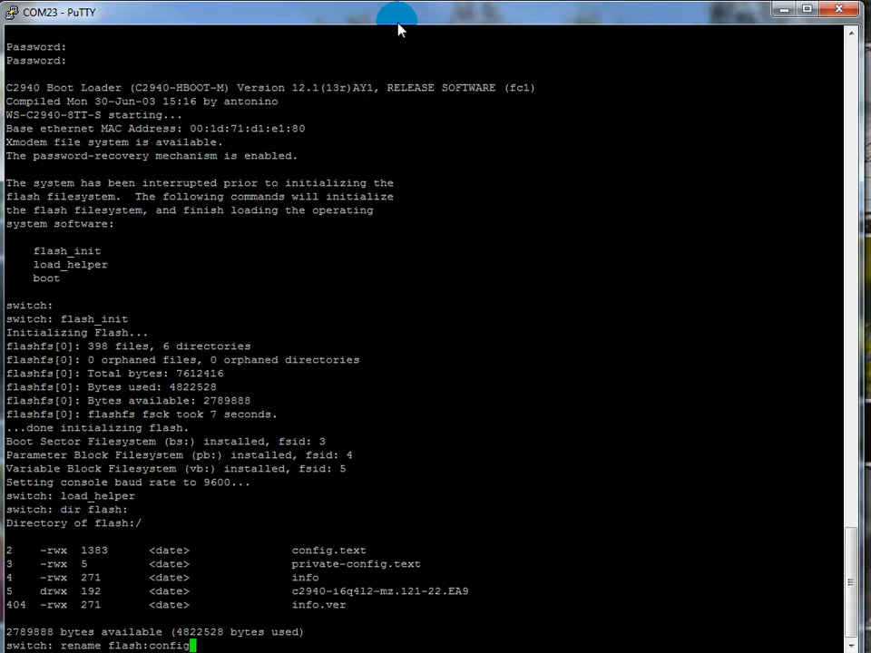
{"action": "type", "text": ".text"}
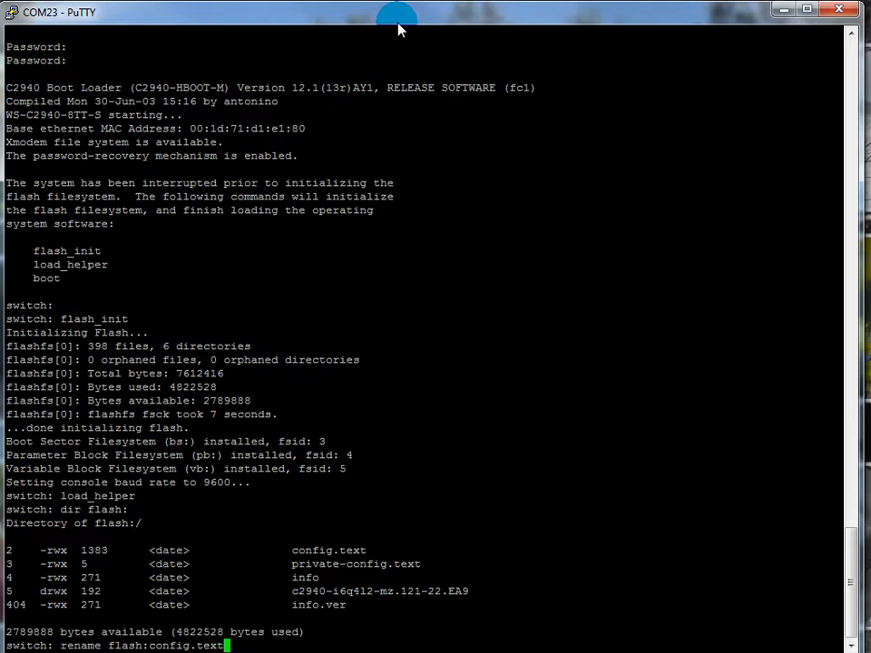
{"action": "type", "text": "flash:"}
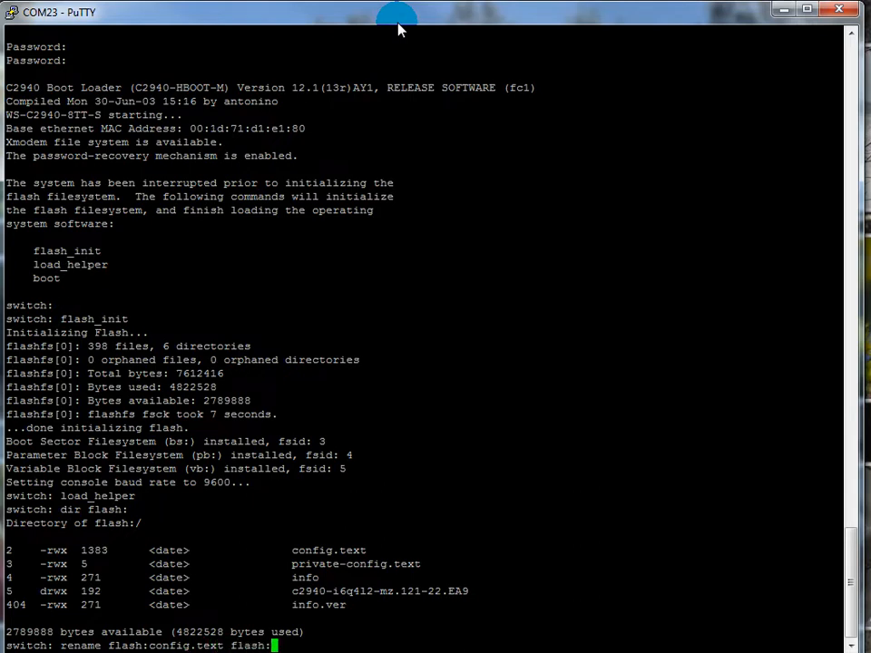
{"action": "type", "text": "config.old"}
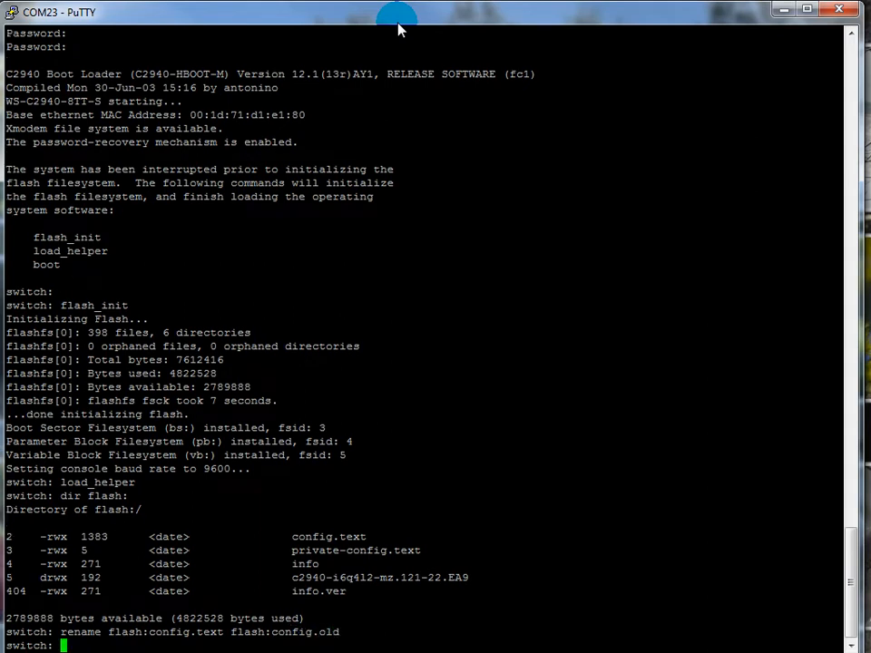
{"action": "type", "text": "boot"}
{"action": "type", "text": "no"}
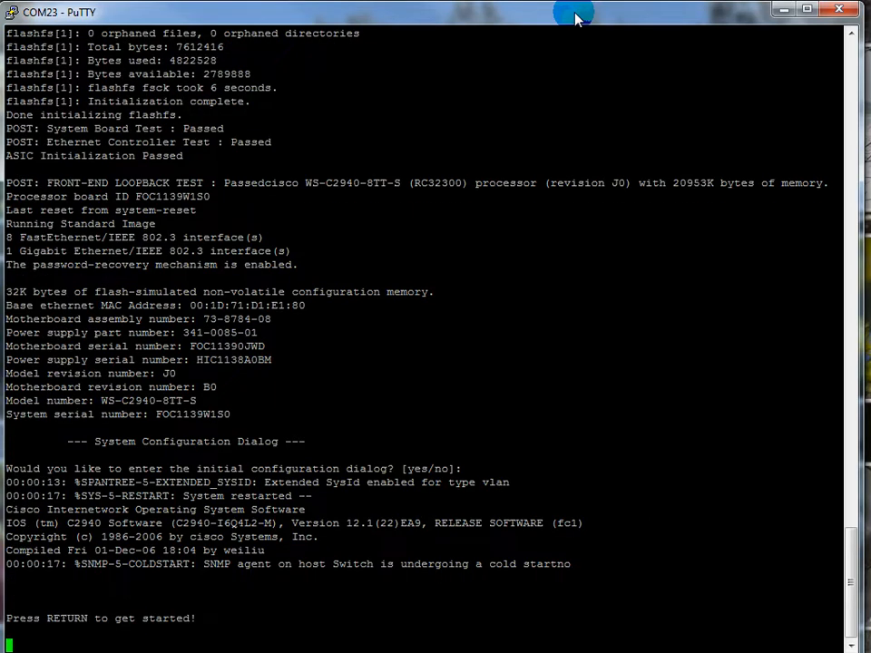
Decline the initial configuration dialog to reach the password-free Switch> prompt
{"action": "key", "text": "Return"}
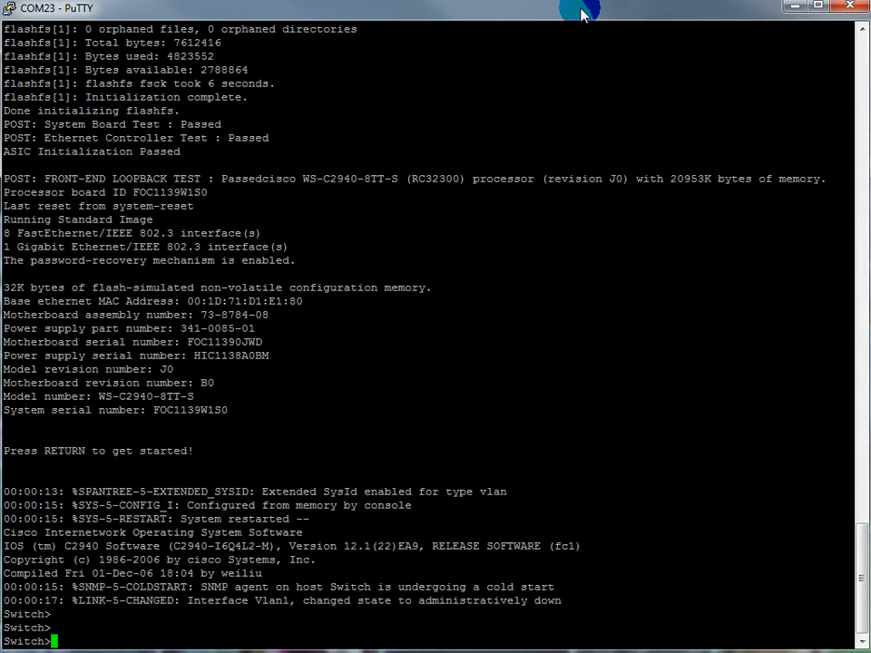
Enter privileged mode with en, page through sh run, and enter global config
{"action": "type", "text": "en"}
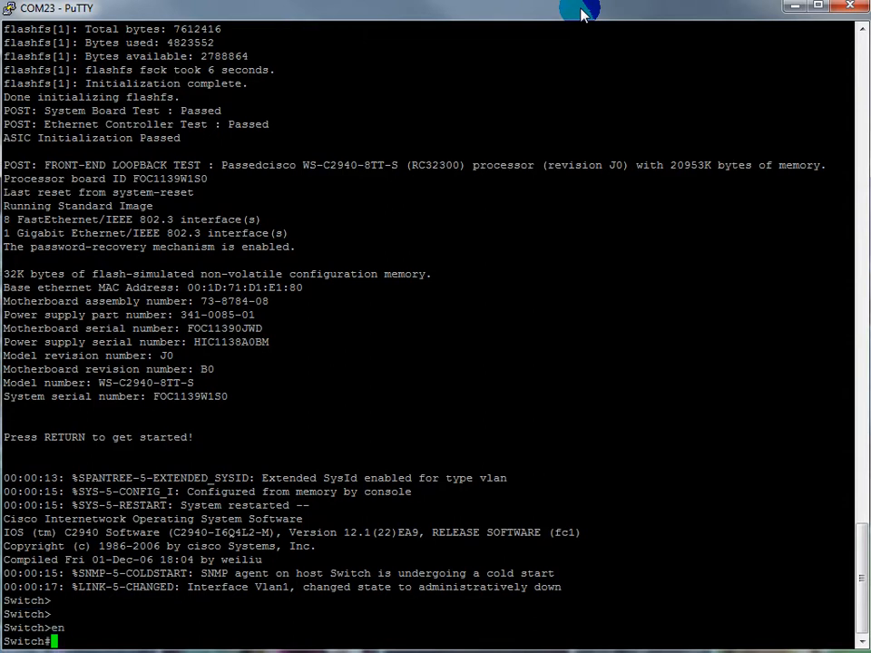
{"action": "type", "text": "sh run"}
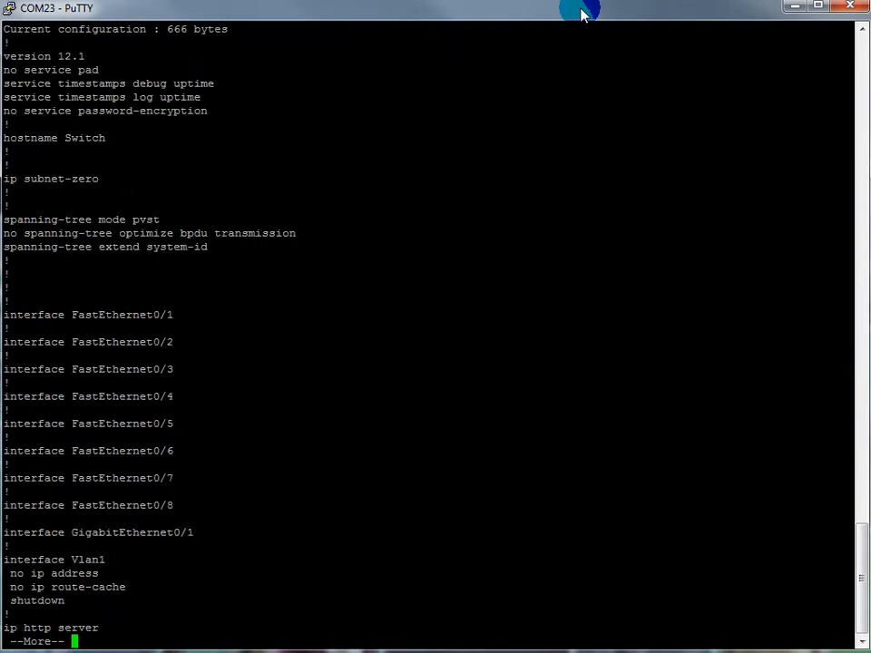
{"action": "key", "text": "space"}
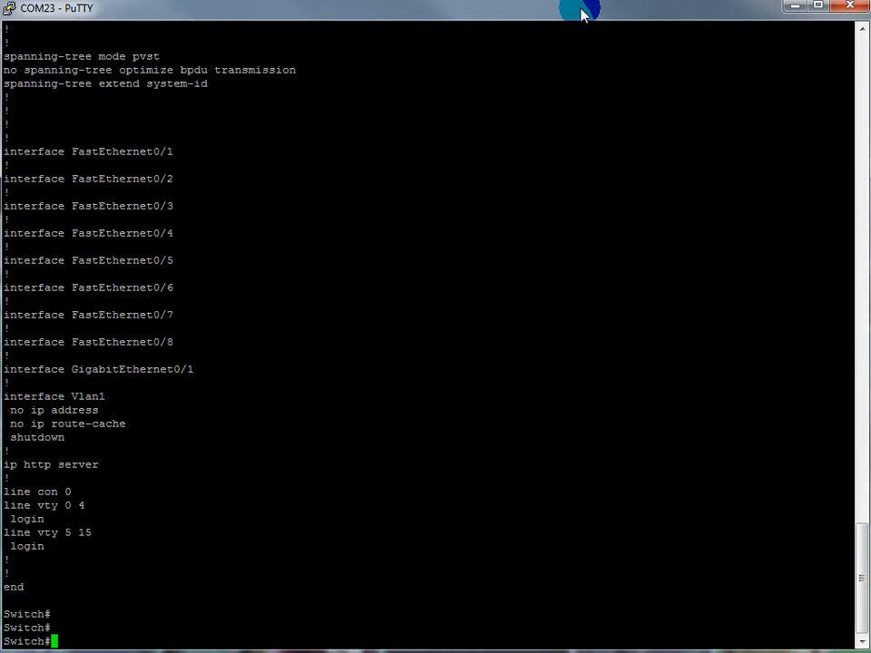
{"action": "type", "text": "config t"}
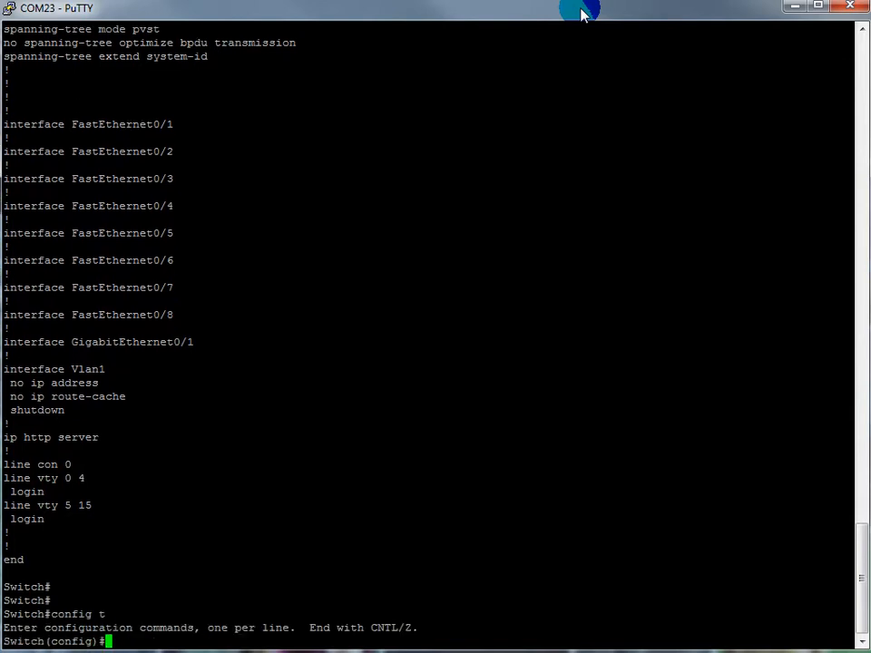
Set the hostname to Lois and select interface VLAN 1
{"action": "type", "text": "hostname L"}
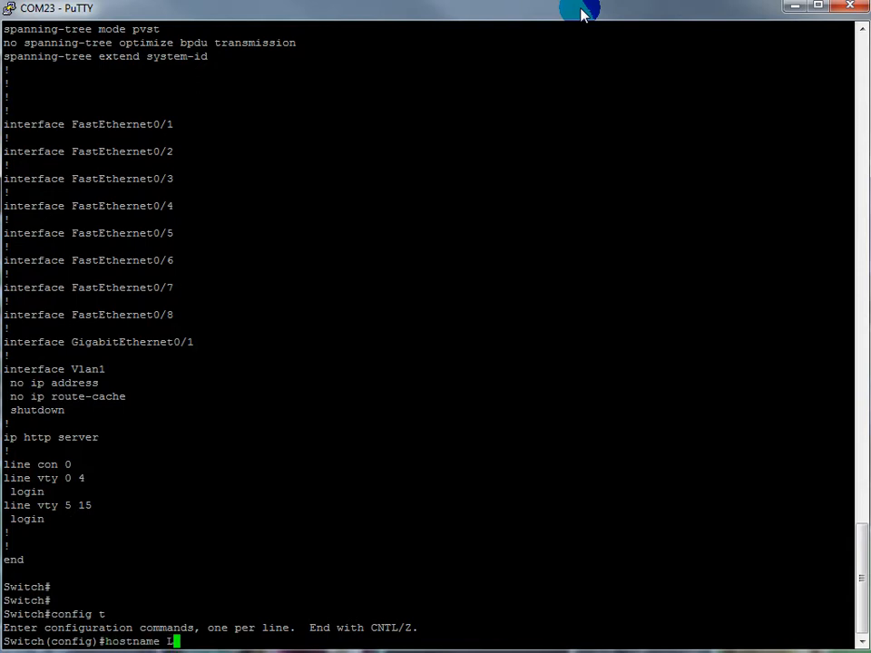
{"action": "type", "text": "ois"}
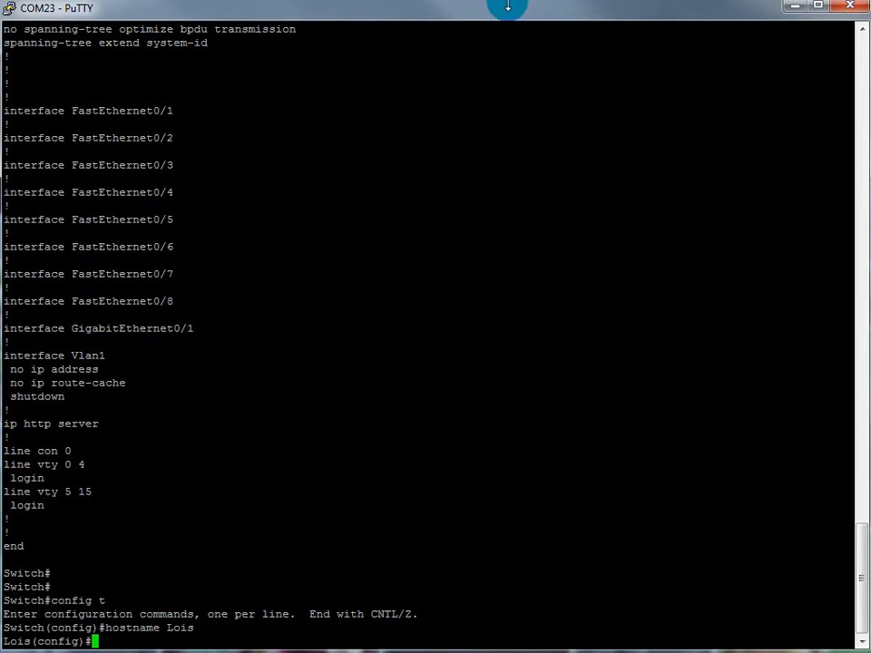
{"action": "type", "text": "int"}
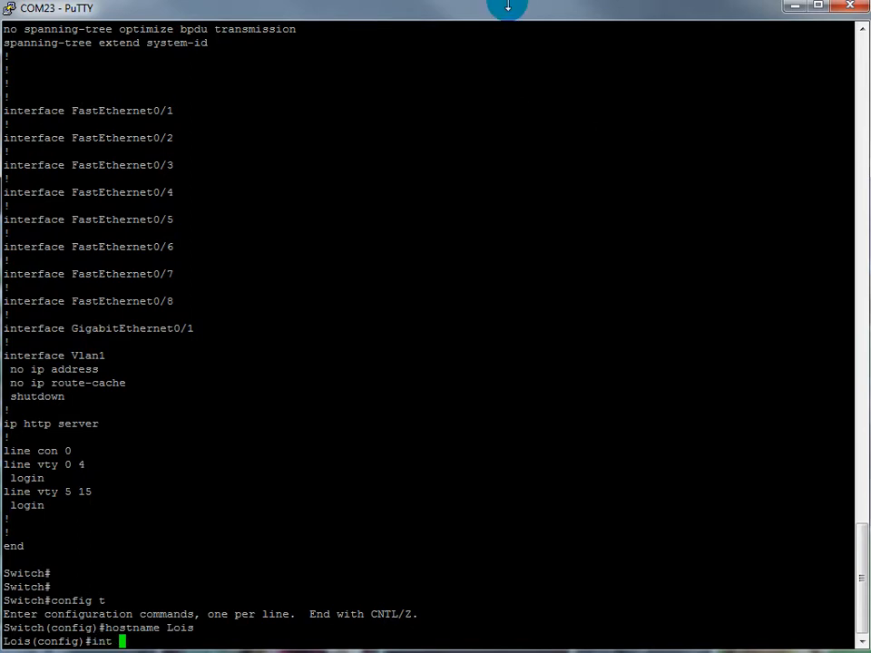
{"action": "type", "text": "VLN1"}
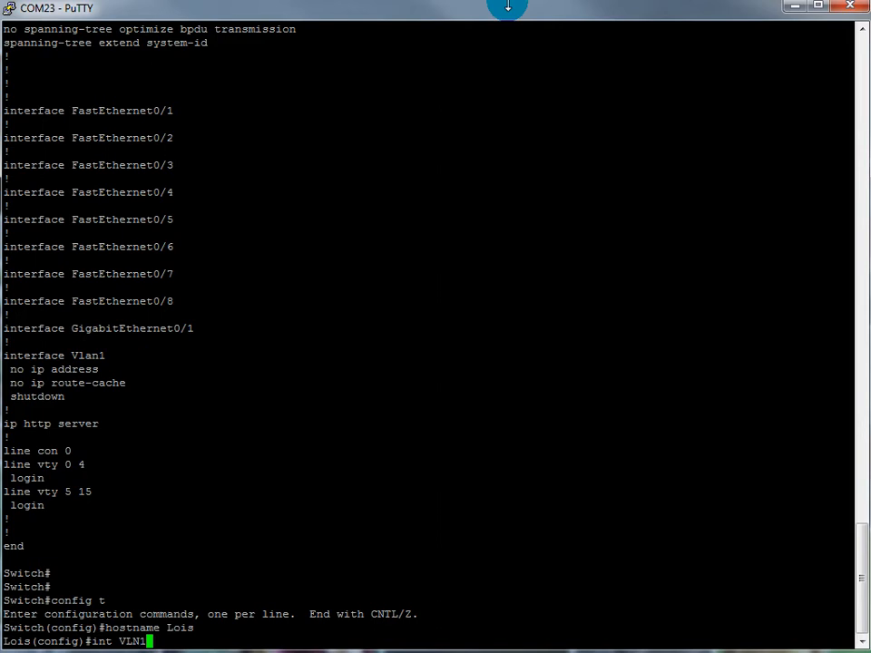
{"action": "key", "text": "BackSpace"}
{"action": "type", "text": "AN "}
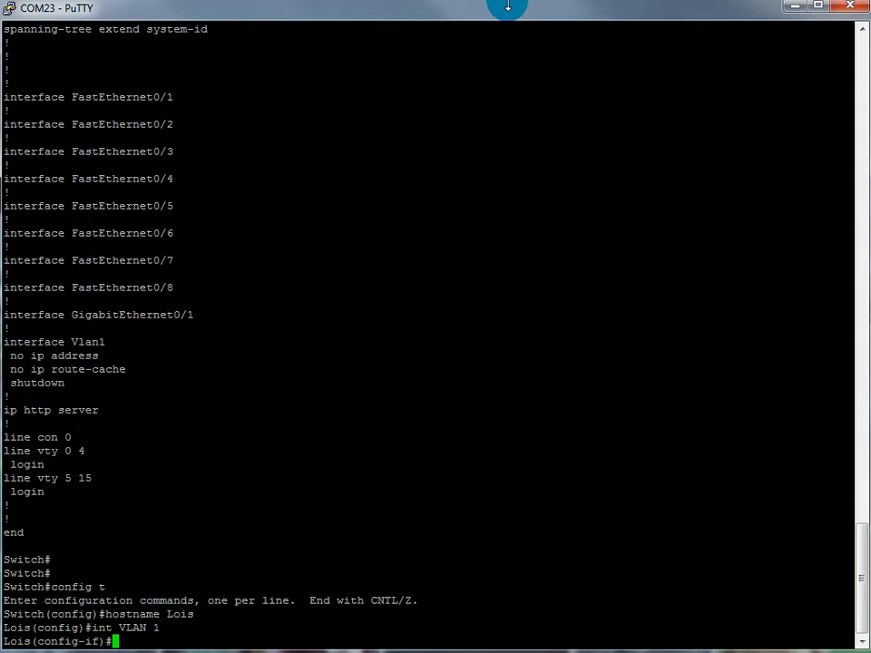
Assign VLAN 1 the IP address 10.44.10.41 255.255.255.0
{"action": "type", "text": "ip addre"}
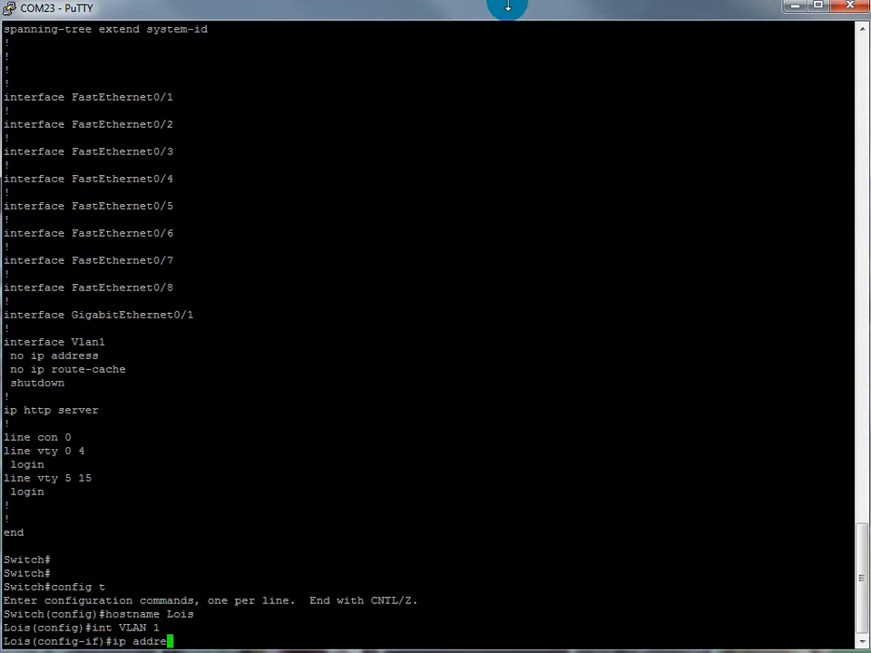
{"action": "type", "text": "ss"}
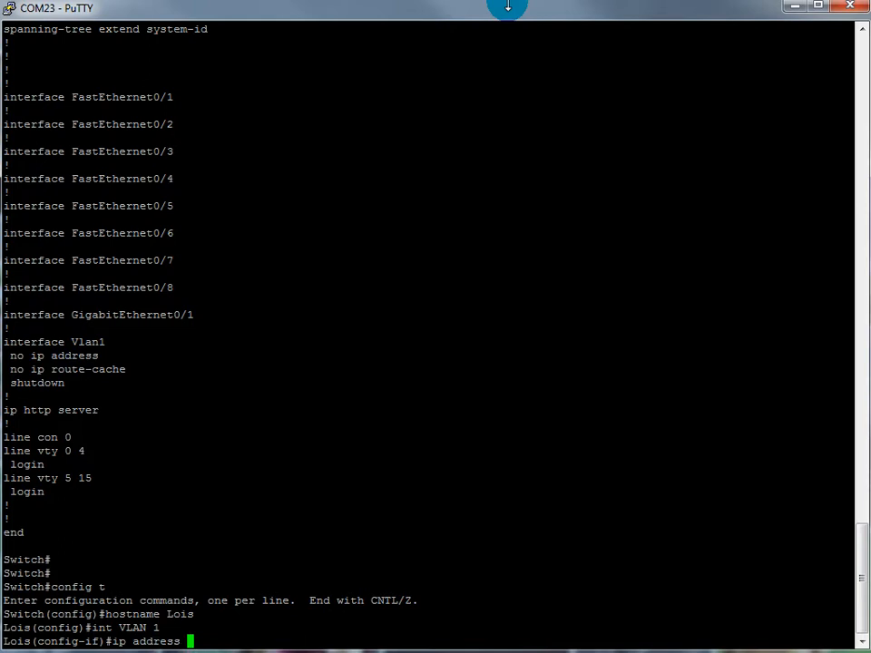
{"action": "type", "text": "10.44."}
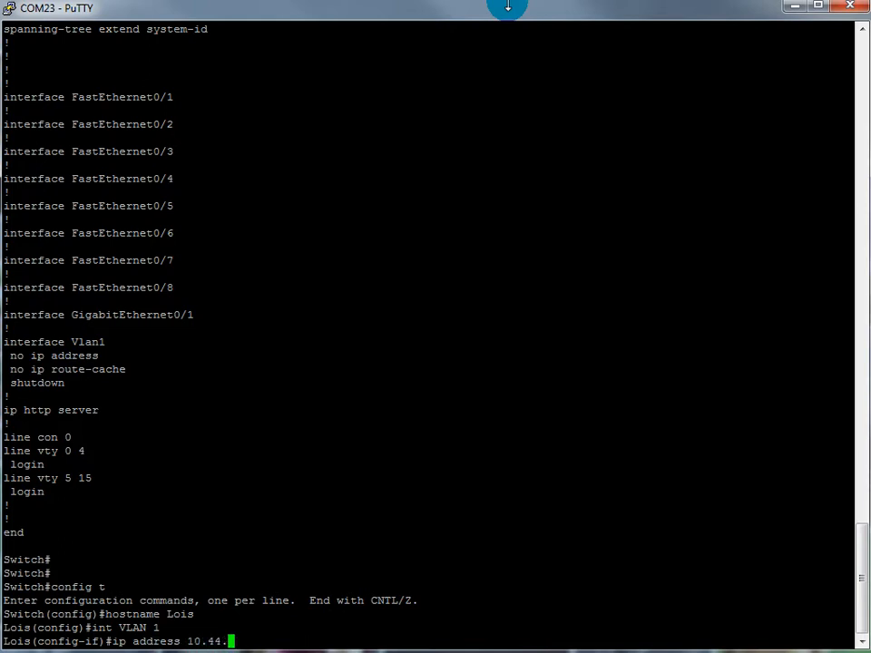
{"action": "type", "text": "10.41"}
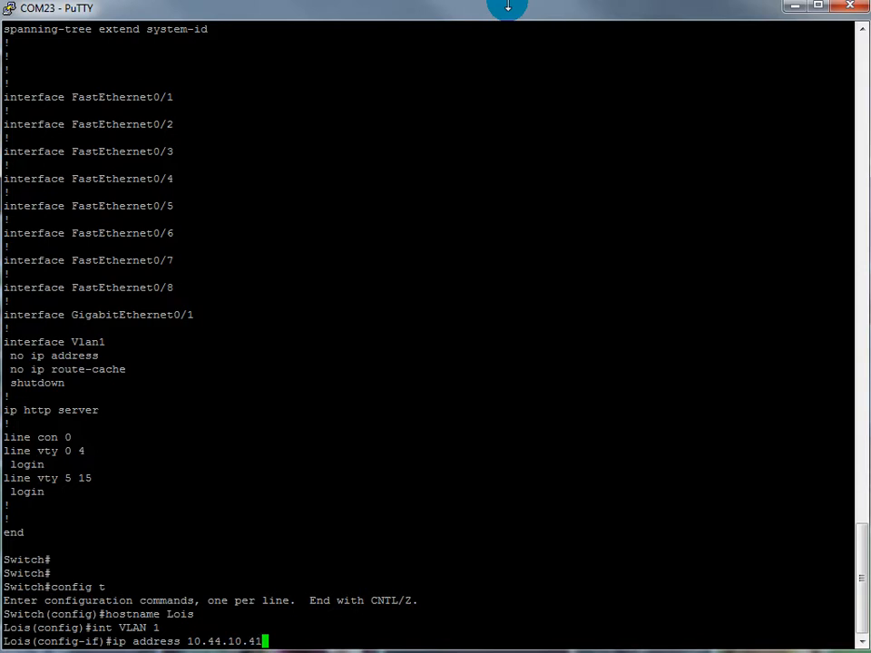
{"action": "type", "text": "2"}
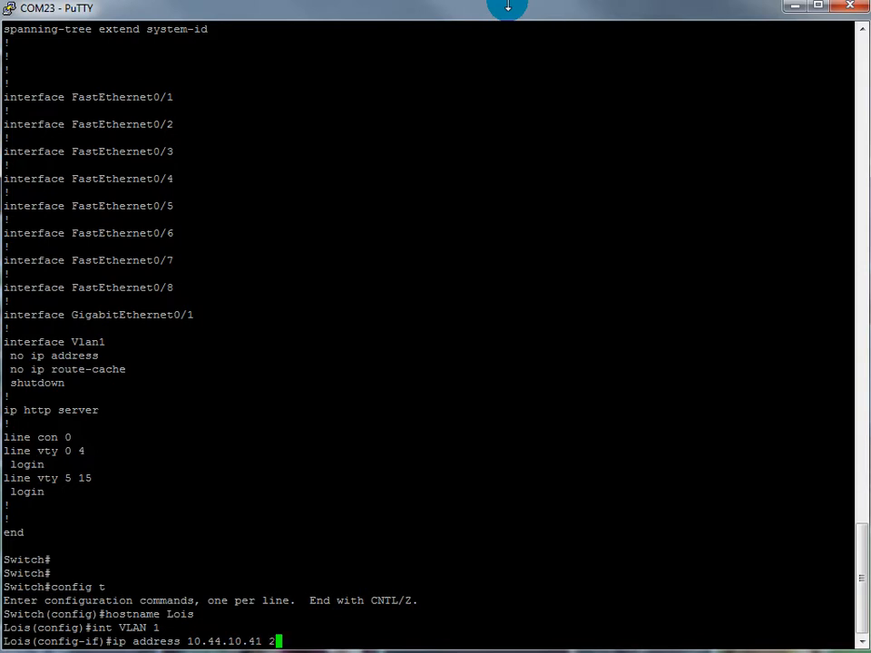
{"action": "type", "text": "55.255.255.0"}
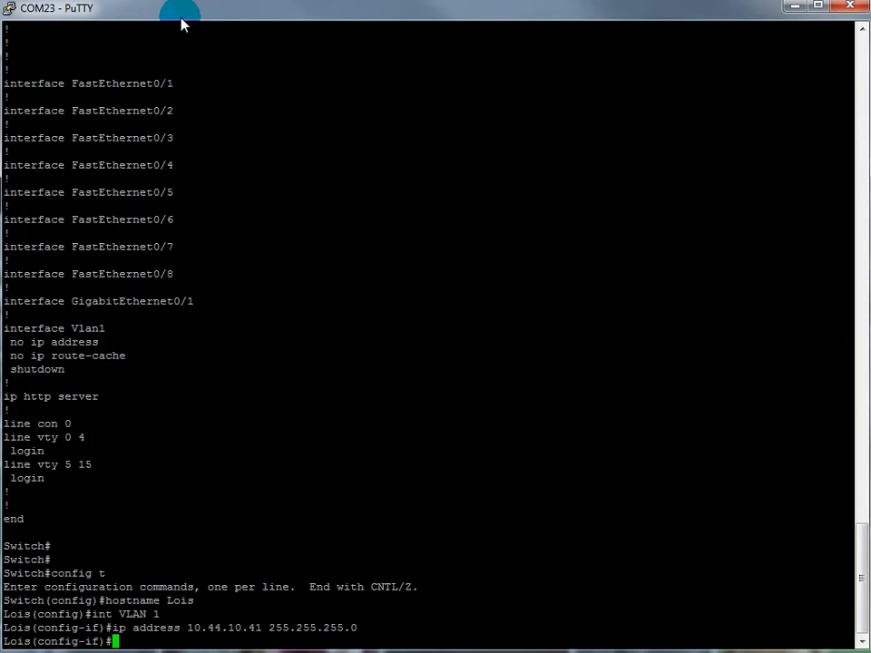
Set the switch default gateway to 10.44.10.41
{"action": "type", "text": "ip def"}
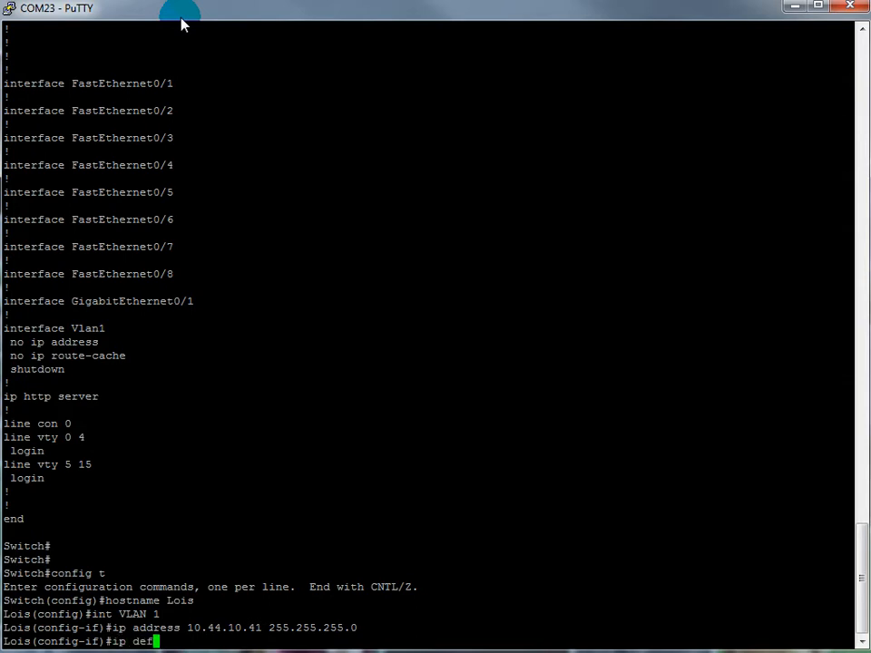
{"action": "type", "text": "ault-"}
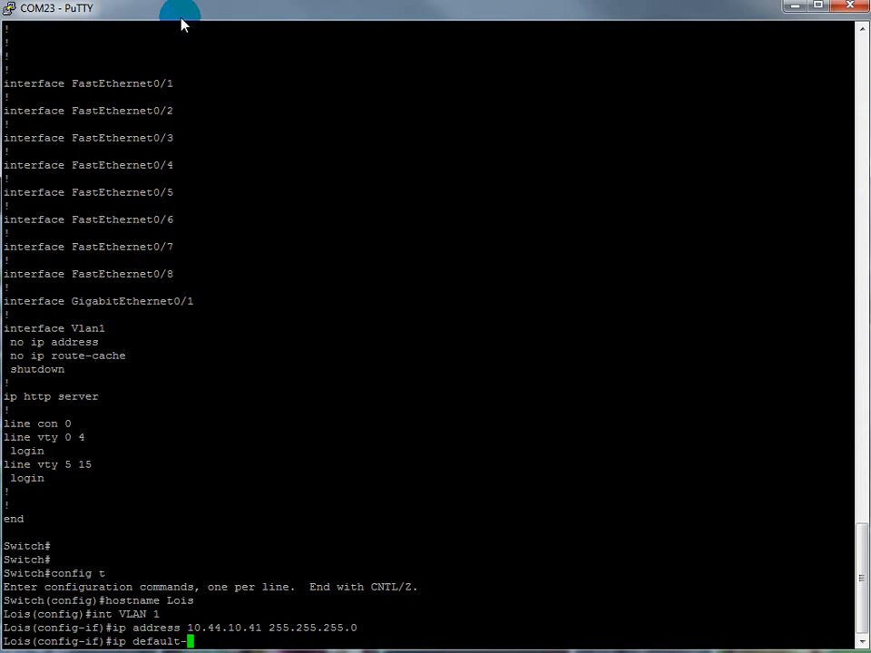
{"action": "type", "text": "gateway"}
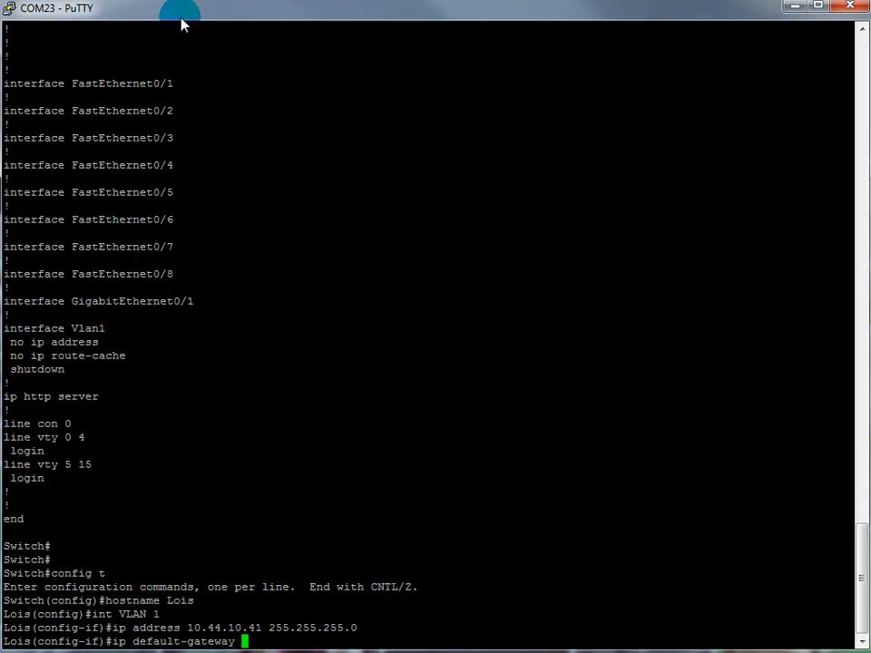
{"action": "type", "text": "10"}
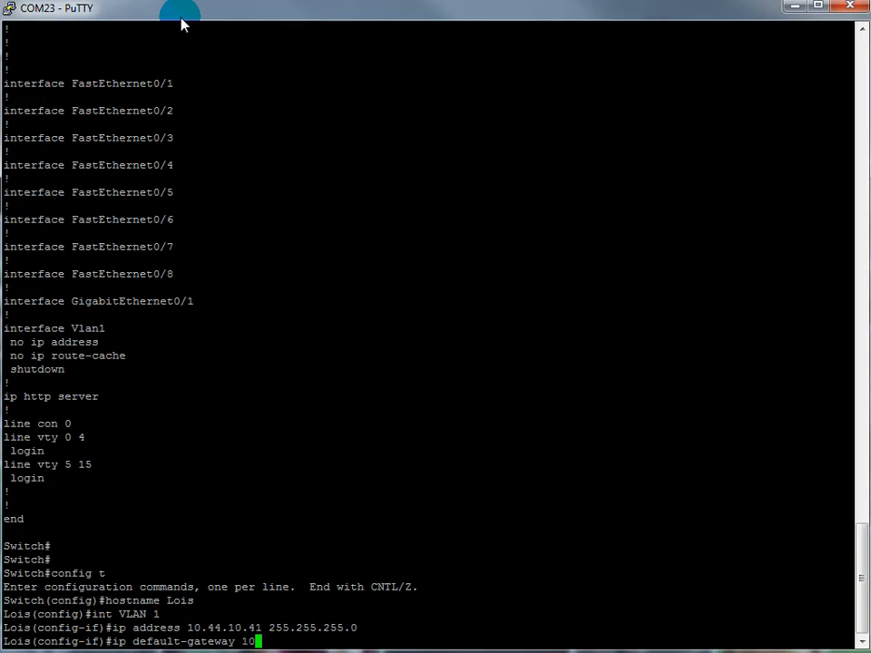
{"action": "type", "text": ".44.10"}
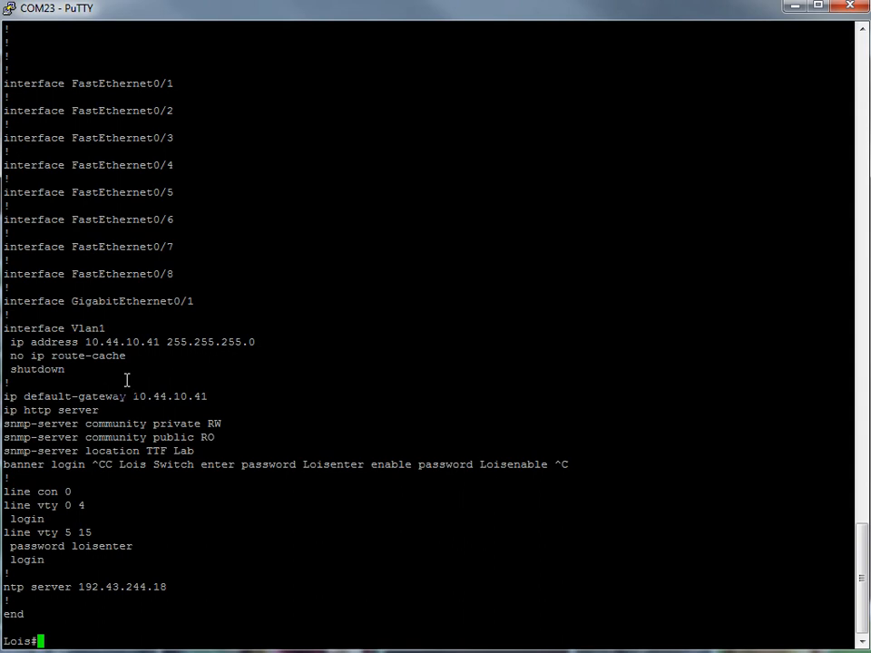
Apply no shutdown to interface VLAN 1 via conf t, then exit the interface
{"action": "type", "text": "conf t"}
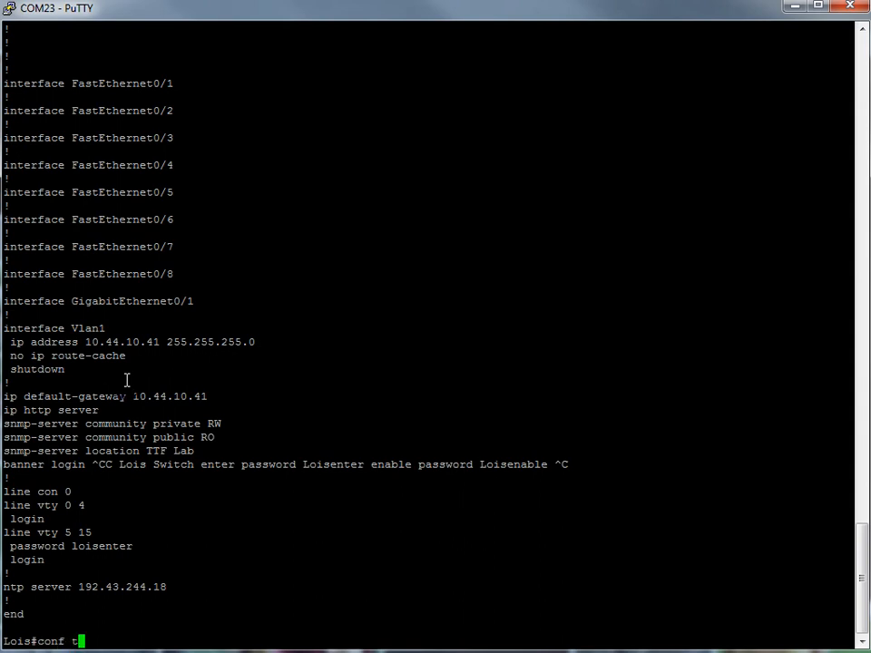
{"action": "type", "text": "int"}
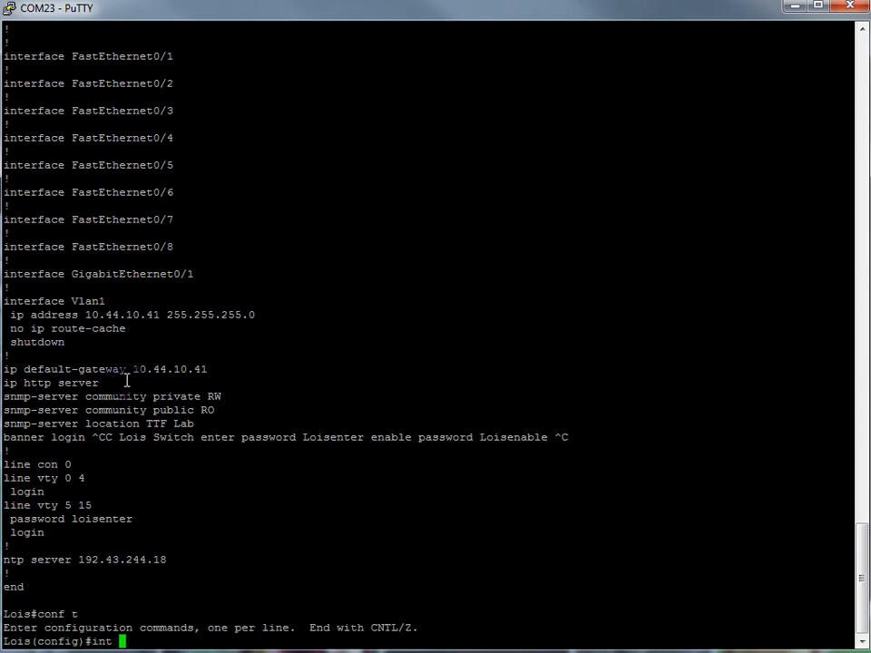
{"action": "type", "text": "vlan 1"}
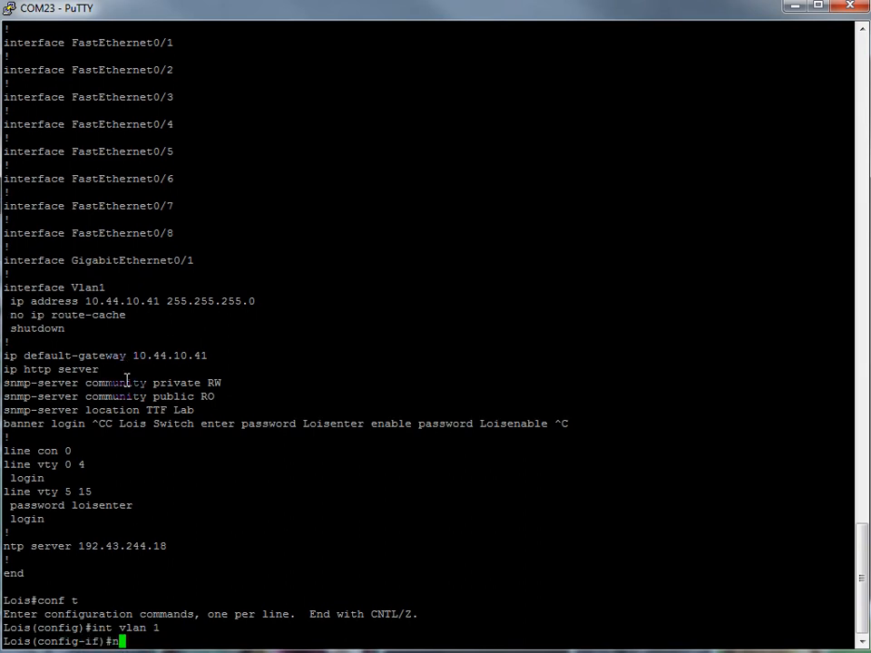
{"action": "type", "text": "no shut"}
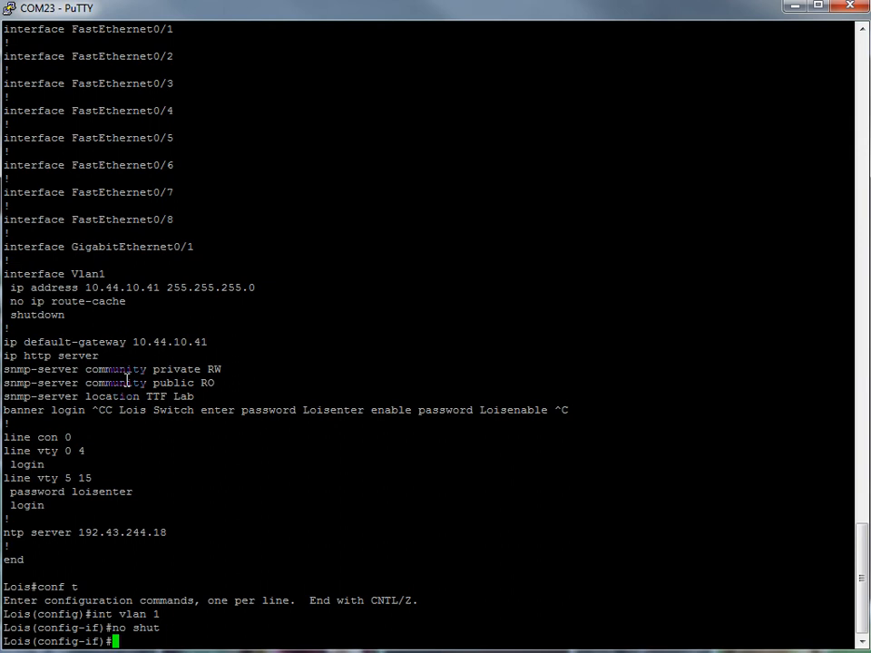
{"action": "type", "text": "exit"}
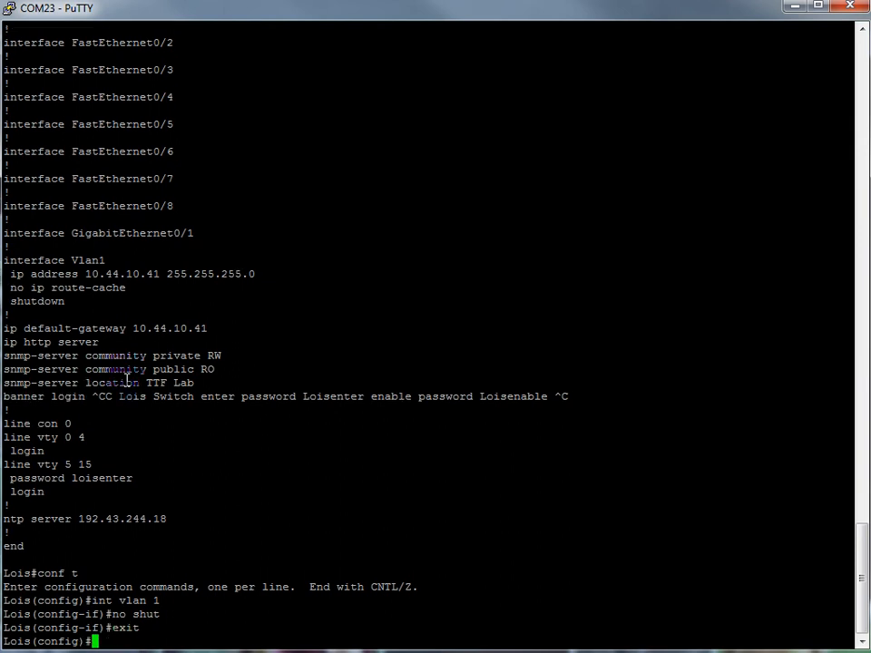